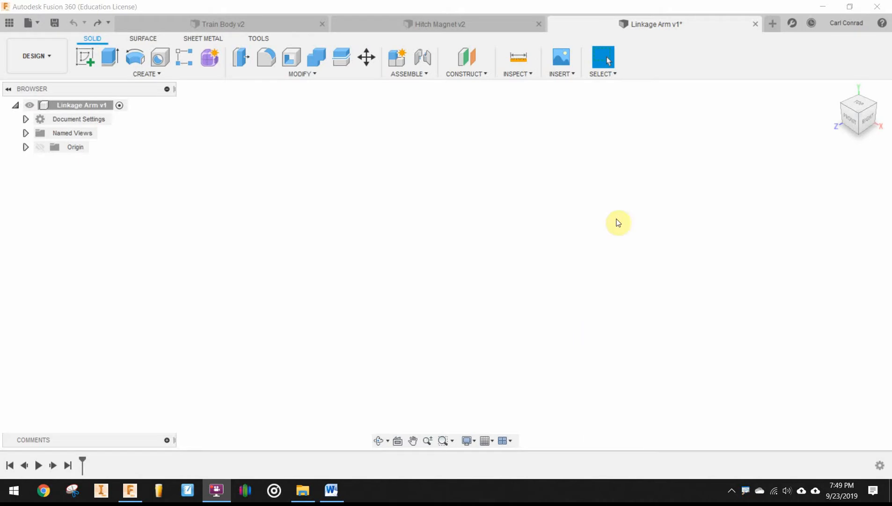
{"action": "mouse_move", "coordinate": [654, 51]}
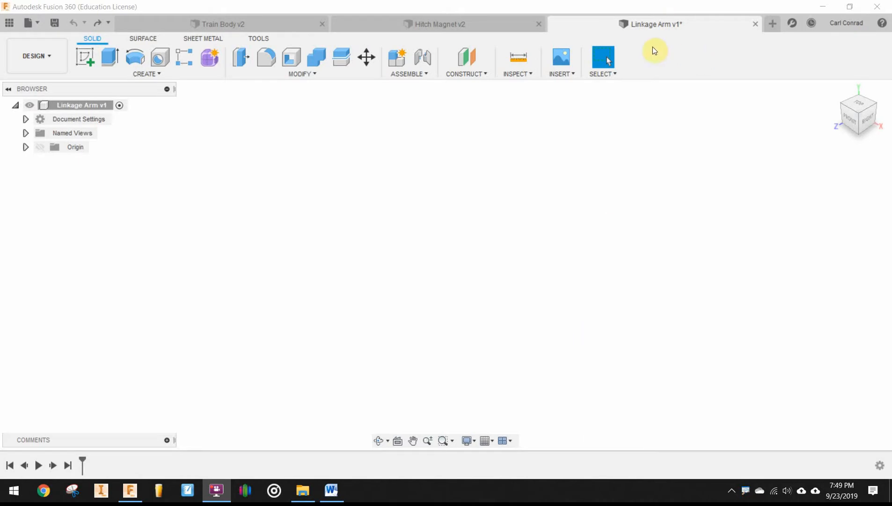
Start a new sketch on the front (XY) origin plane
{"action": "left_click", "coordinate": [86, 57]}
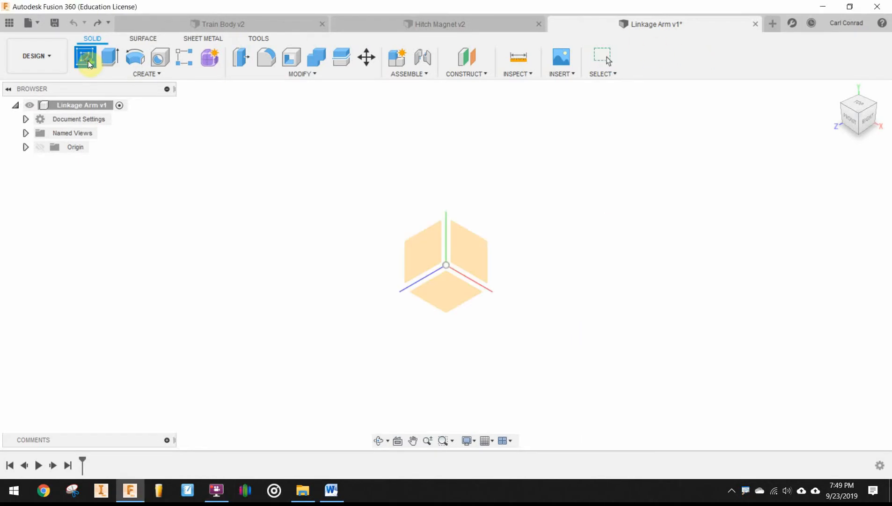
{"action": "left_click", "coordinate": [85, 57]}
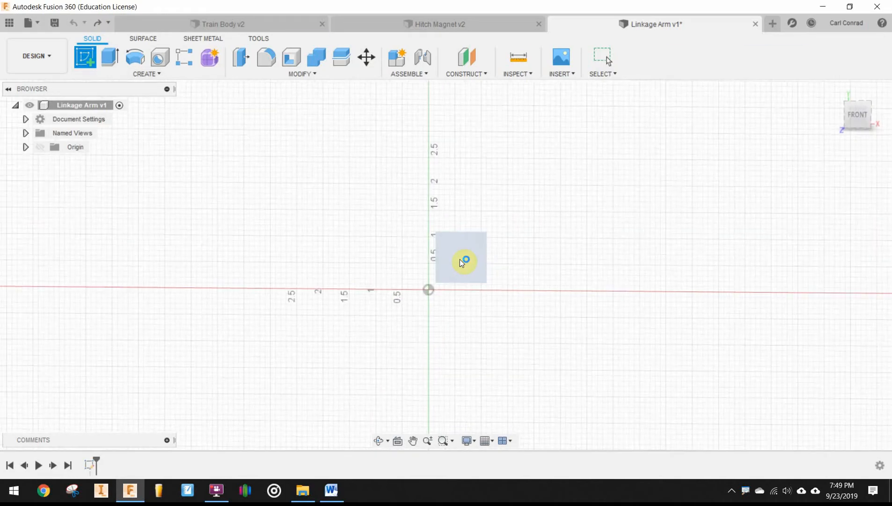
Draw a 2-point rectangle from the origin, 3.5 in long and 0.25 in tall
{"action": "left_click", "coordinate": [461, 258]}
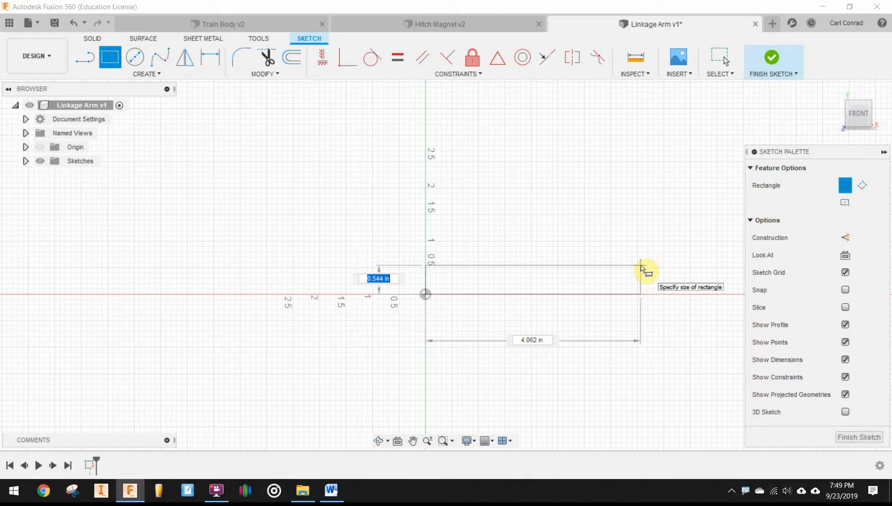
{"action": "type", "text": ".25"}
{"action": "left_click", "coordinate": [532, 340]}
{"action": "type", "text": "3.5"}
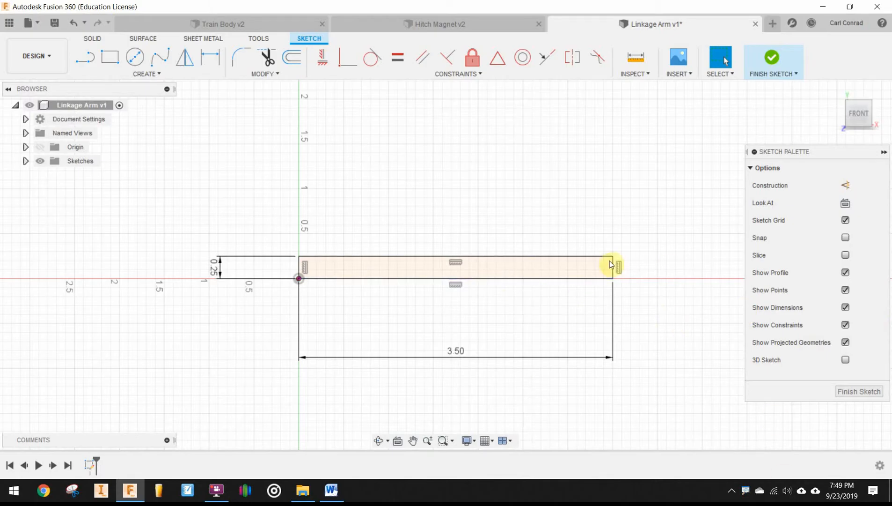
{"action": "left_click", "coordinate": [25, 160]}
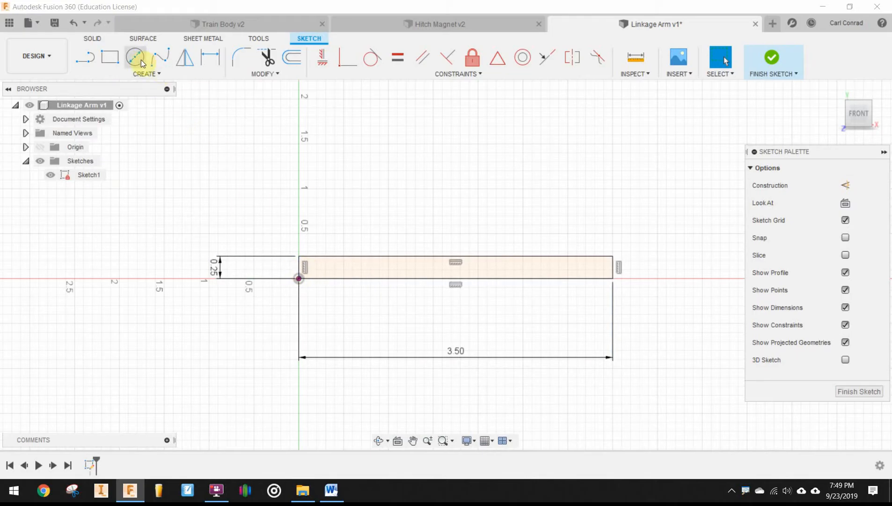
Place centre-diameter circles on both short ends, the left one 0.375 in across
{"action": "left_click", "coordinate": [136, 57]}
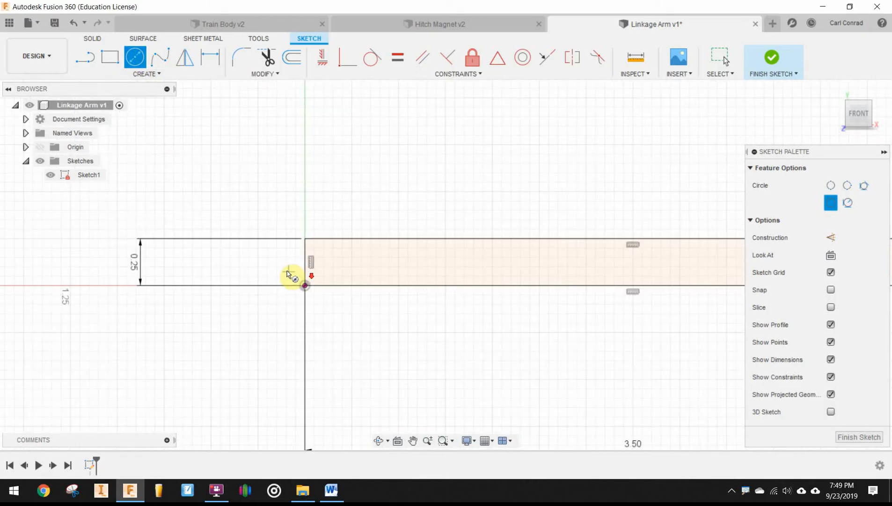
{"action": "mouse_move", "coordinate": [310, 279]}
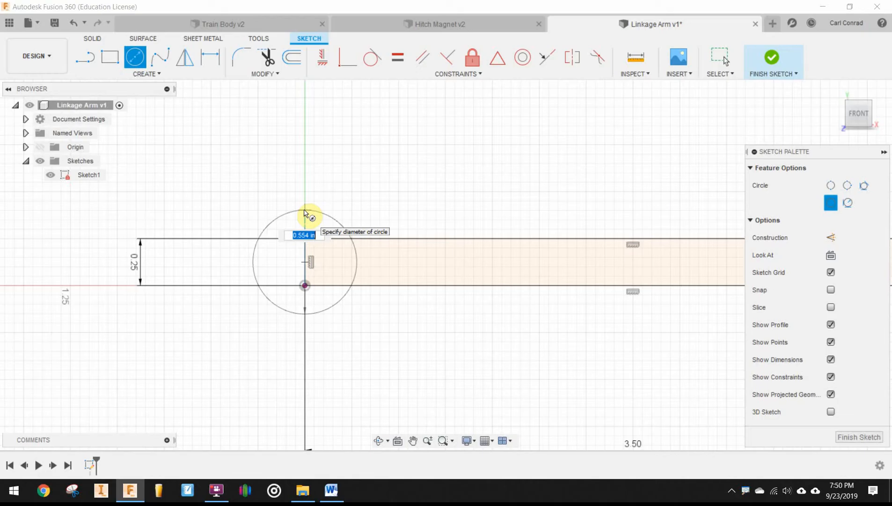
{"action": "type", "text": ".375"}
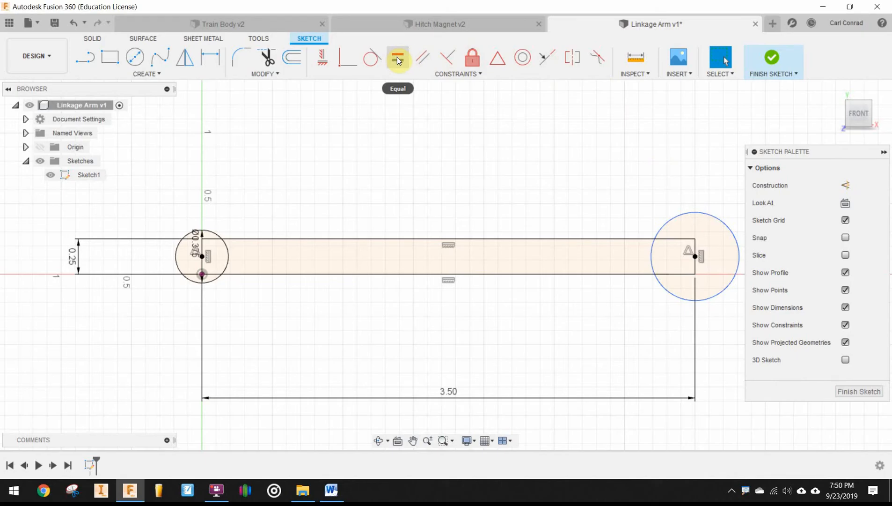
Apply an Equal constraint so the right circle matches the left circle's size
{"action": "left_click", "coordinate": [398, 57]}
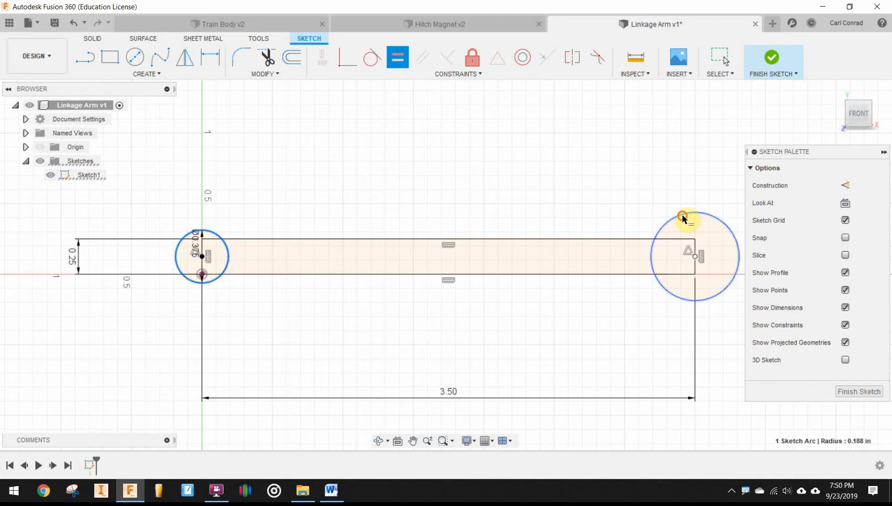
{"action": "left_click", "coordinate": [397, 57]}
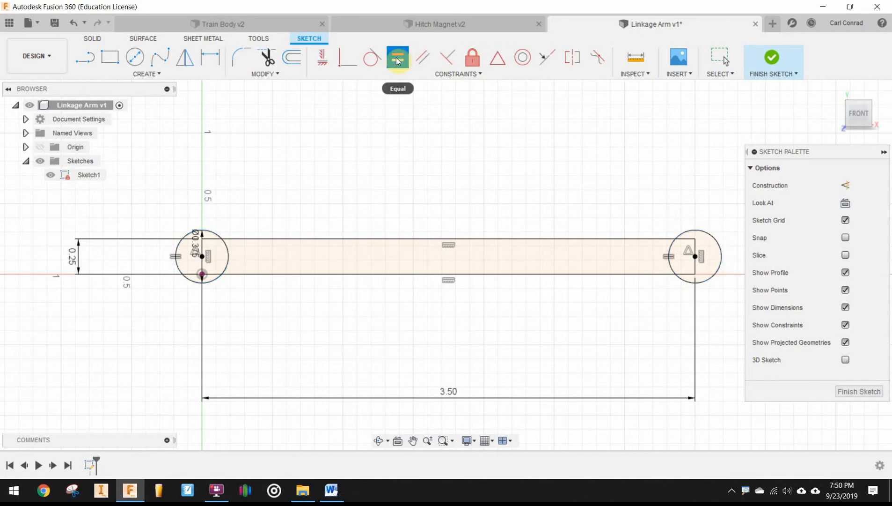
{"action": "left_click", "coordinate": [398, 57]}
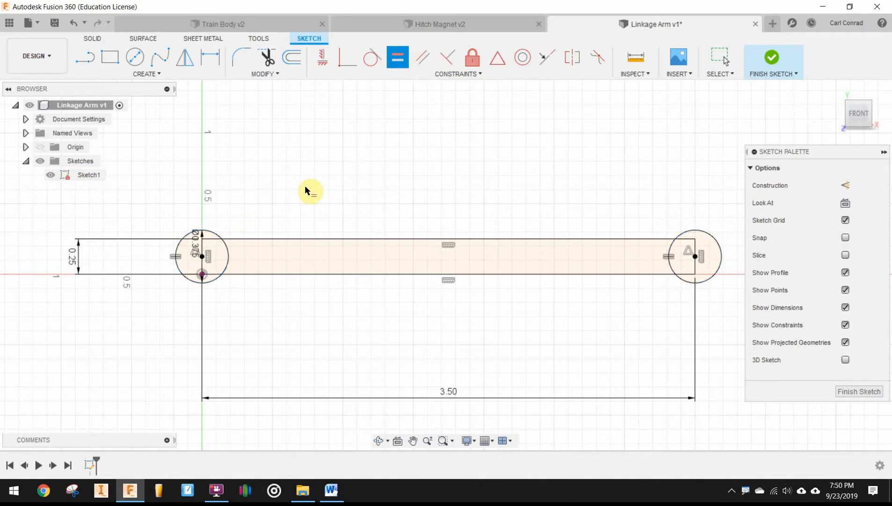
{"action": "mouse_move", "coordinate": [397, 57]}
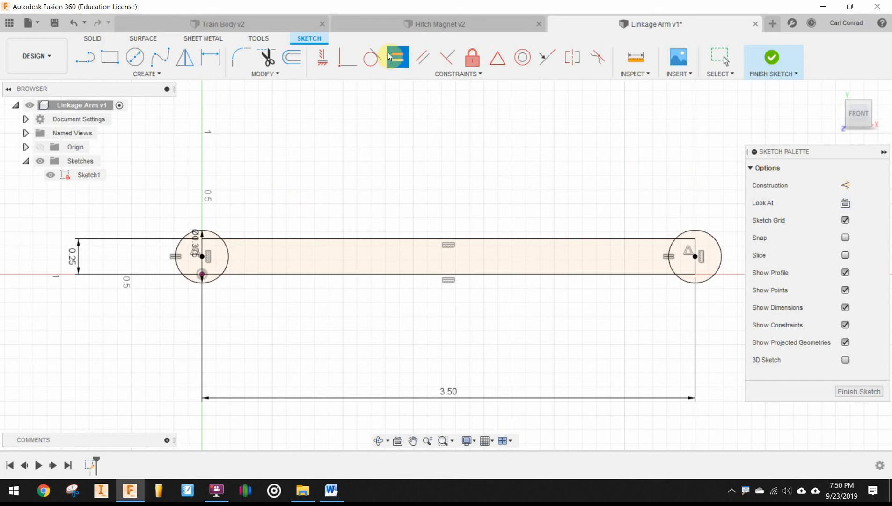
{"action": "left_click", "coordinate": [397, 57]}
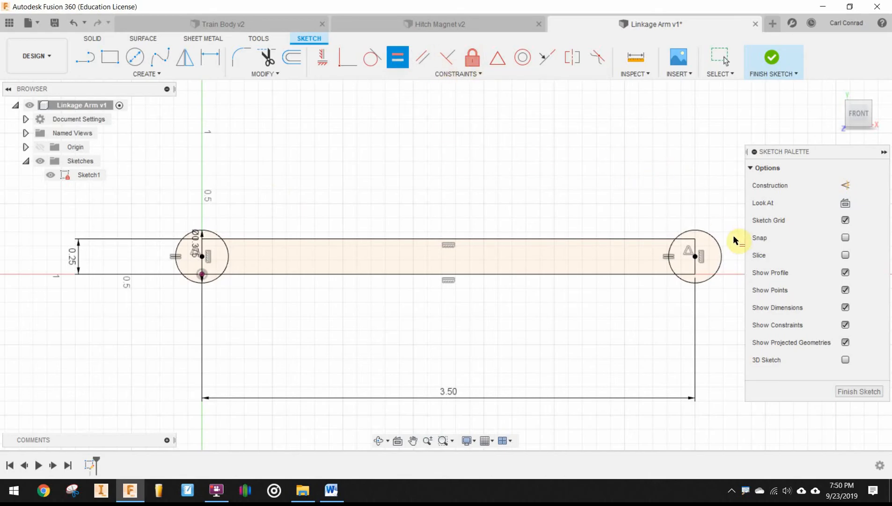
{"action": "mouse_move", "coordinate": [859, 391]}
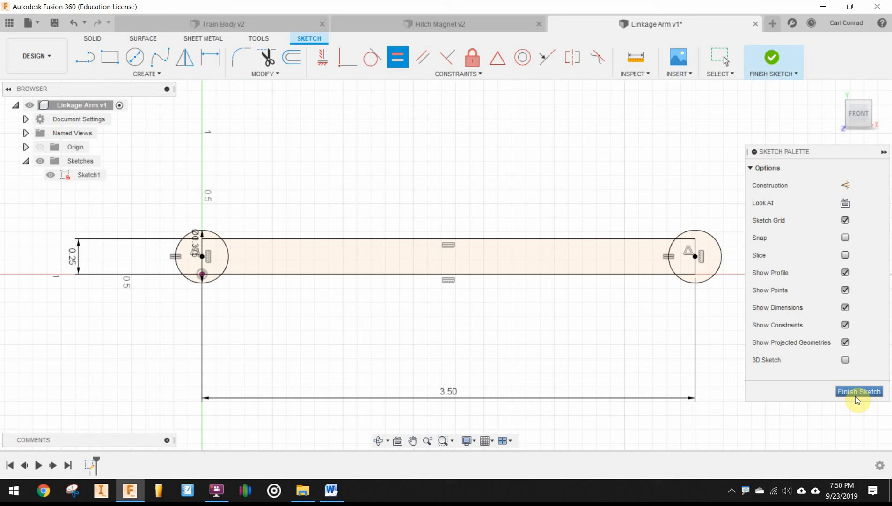
Finish the sketch and extrude the rectangle with both end circles 0.125 in into a solid arm
{"action": "left_click", "coordinate": [858, 392]}
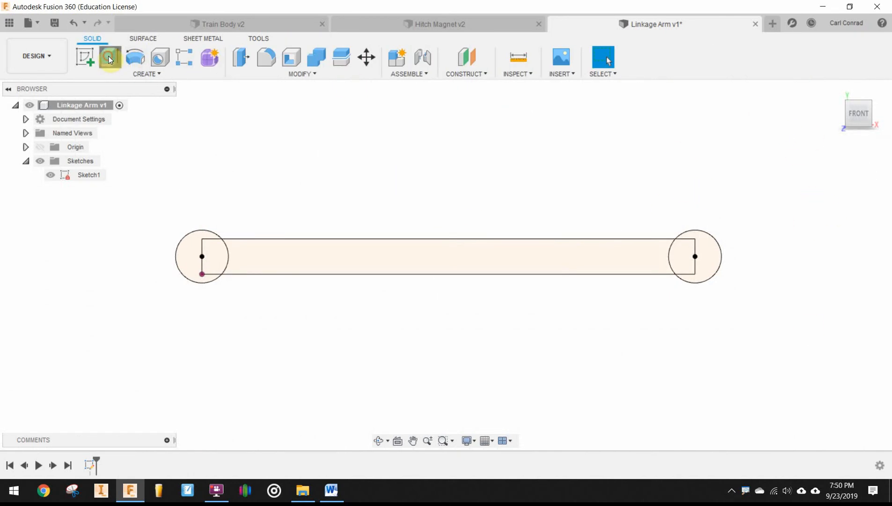
{"action": "left_click", "coordinate": [110, 57]}
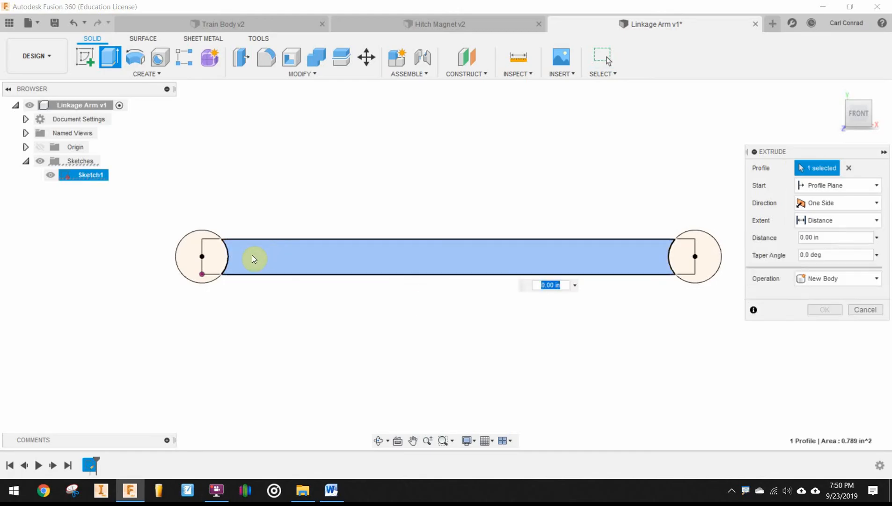
{"action": "left_click", "coordinate": [201, 256]}
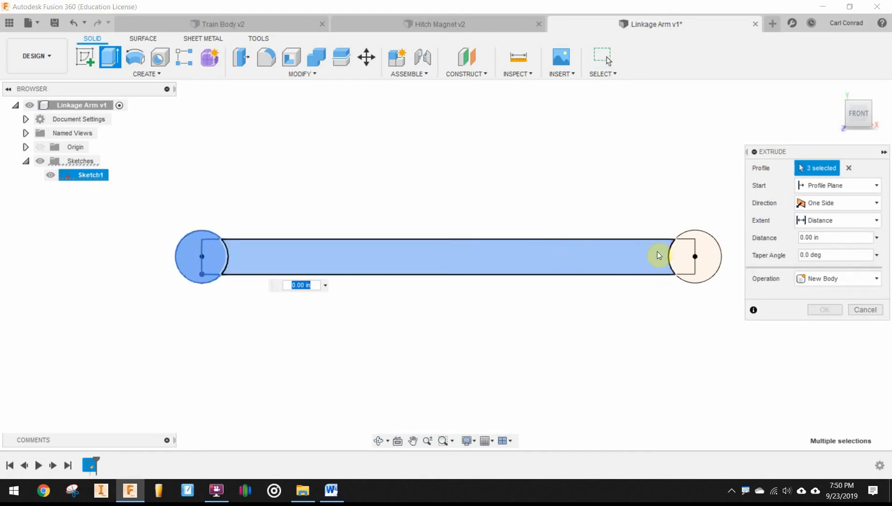
{"action": "left_click", "coordinate": [706, 255]}
{"action": "type", "text": ".125"}
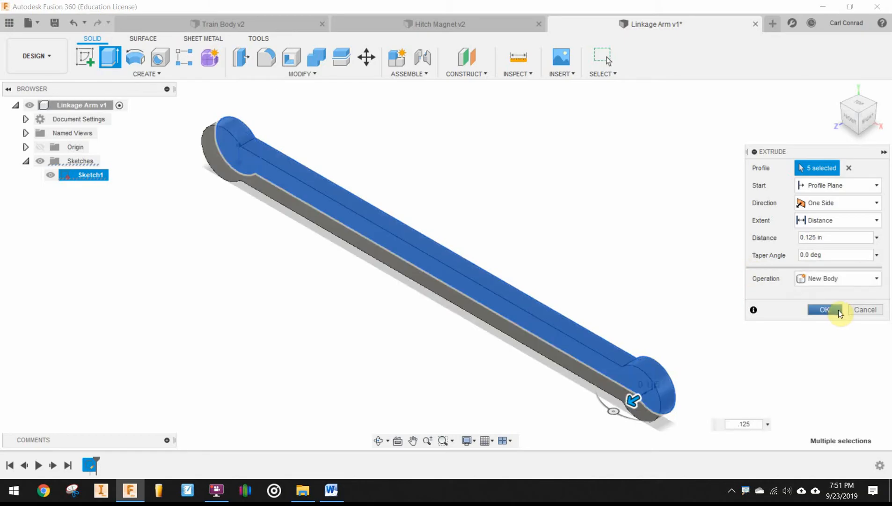
{"action": "left_click", "coordinate": [820, 309]}
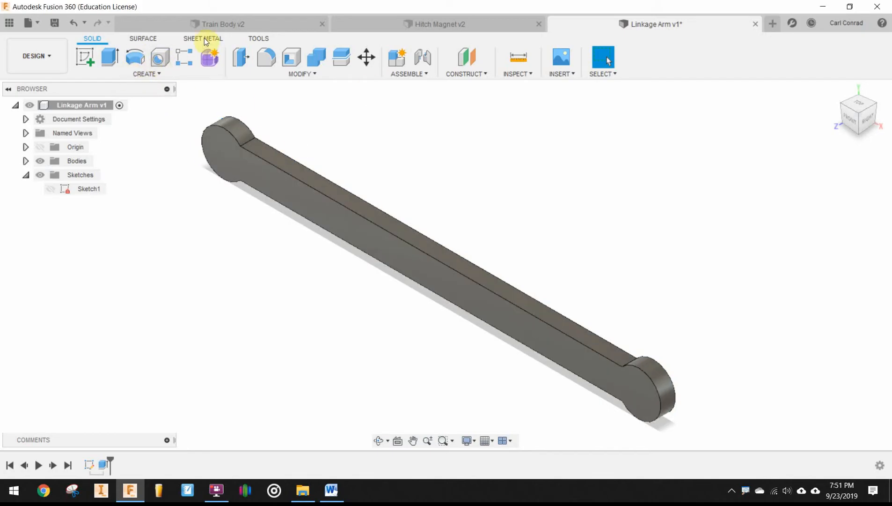
{"action": "left_click", "coordinate": [160, 57]}
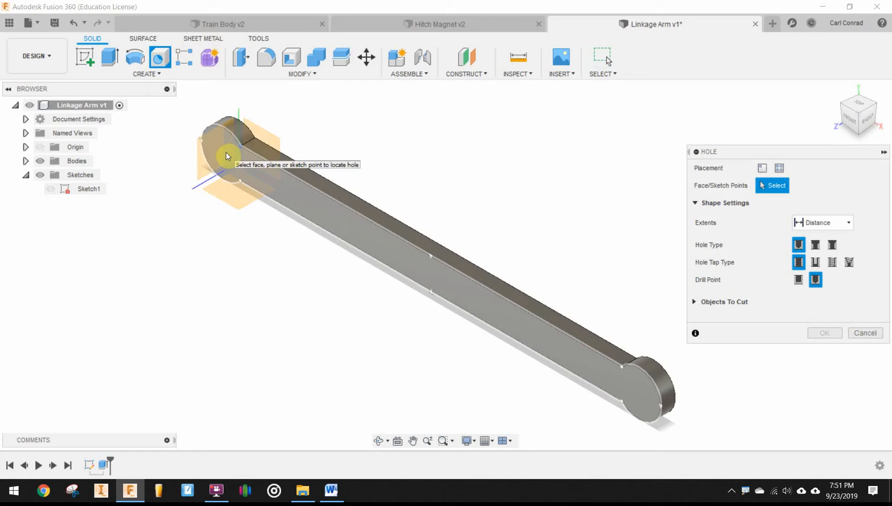
Place a 0.128 in hole at the left end centre with Extents set To the back face
{"action": "left_click", "coordinate": [239, 143]}
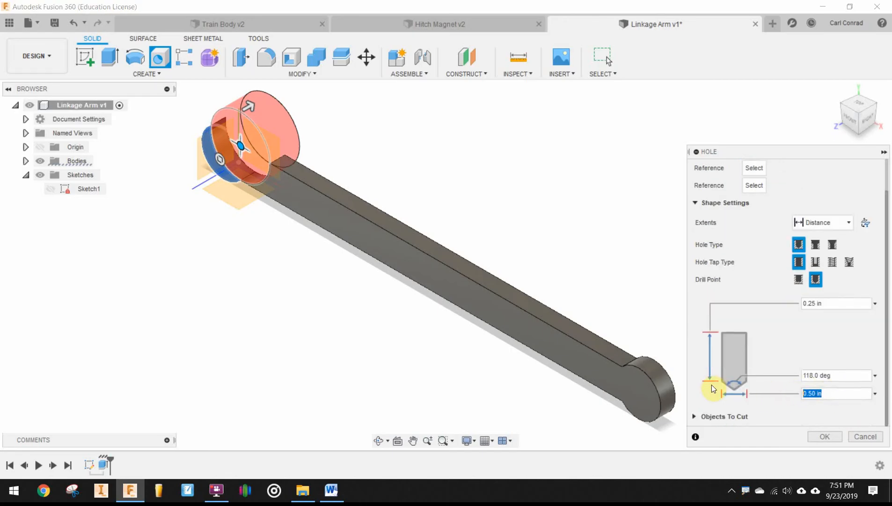
{"action": "type", "text": ".128"}
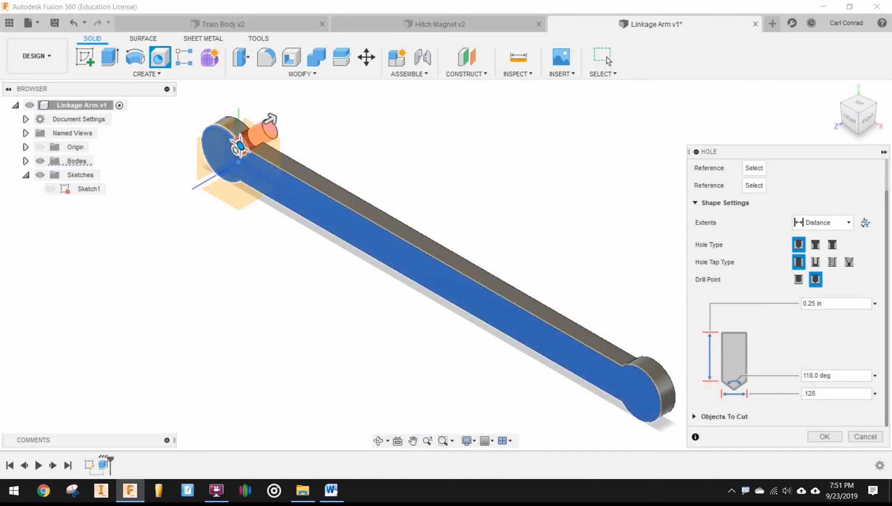
{"action": "left_click", "coordinate": [821, 222]}
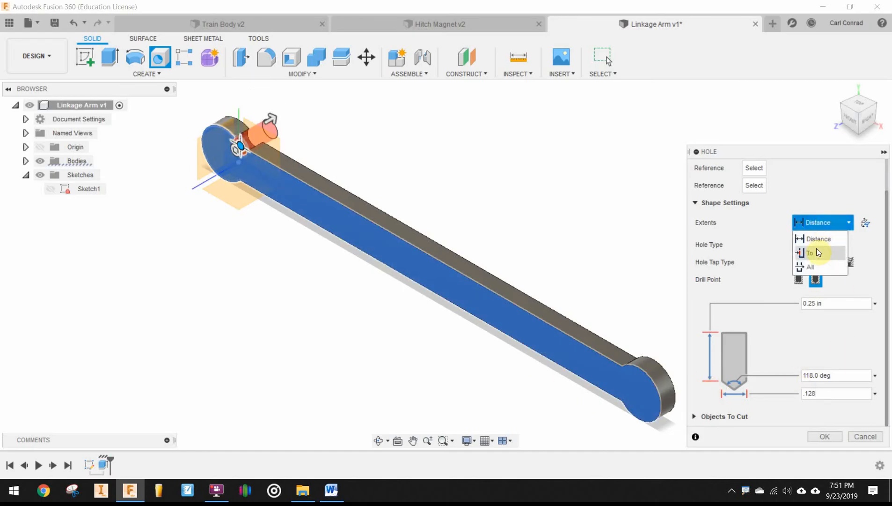
{"action": "left_click", "coordinate": [809, 253]}
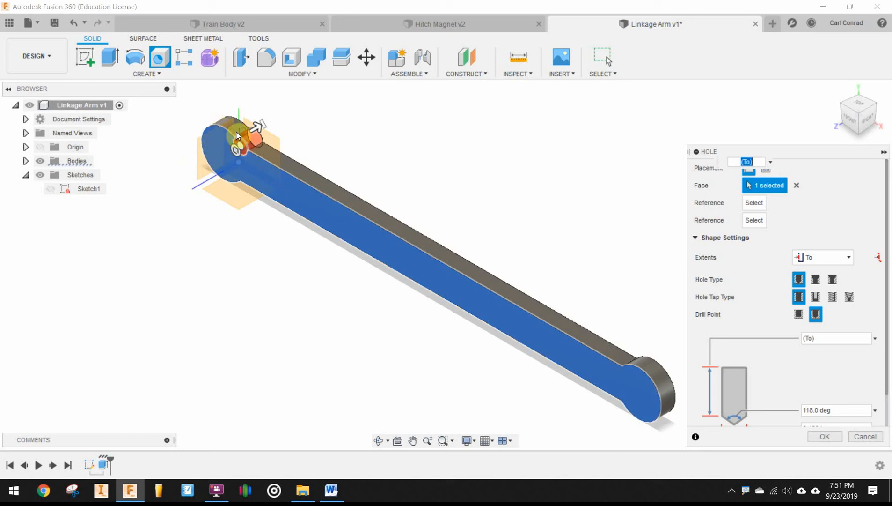
{"action": "left_click_drag", "start_coordinate": [236, 136], "coordinate": [222, 150]}
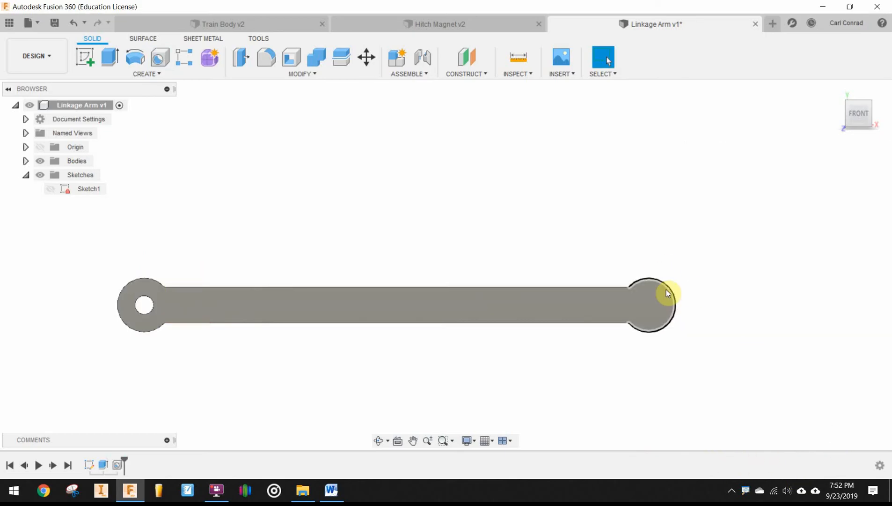
Place a second hole at the right end centre, extents set To the far face
{"action": "left_click", "coordinate": [159, 57]}
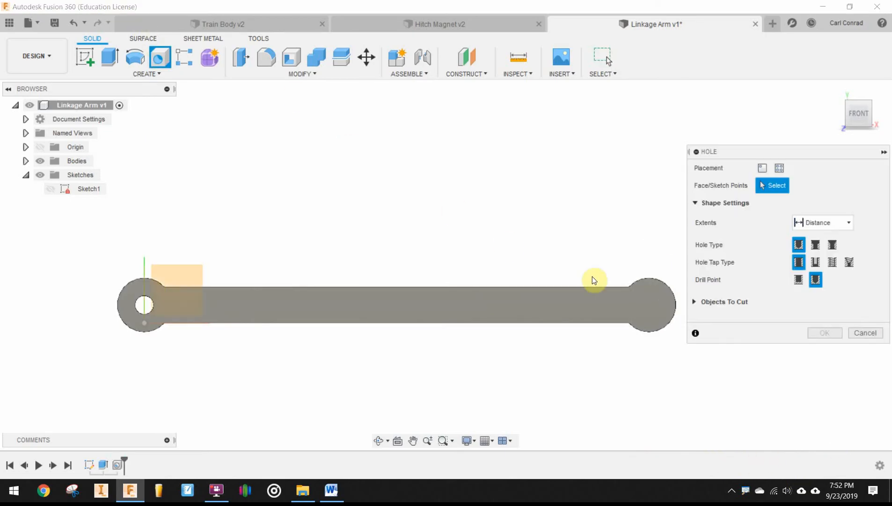
{"action": "left_click", "coordinate": [651, 306]}
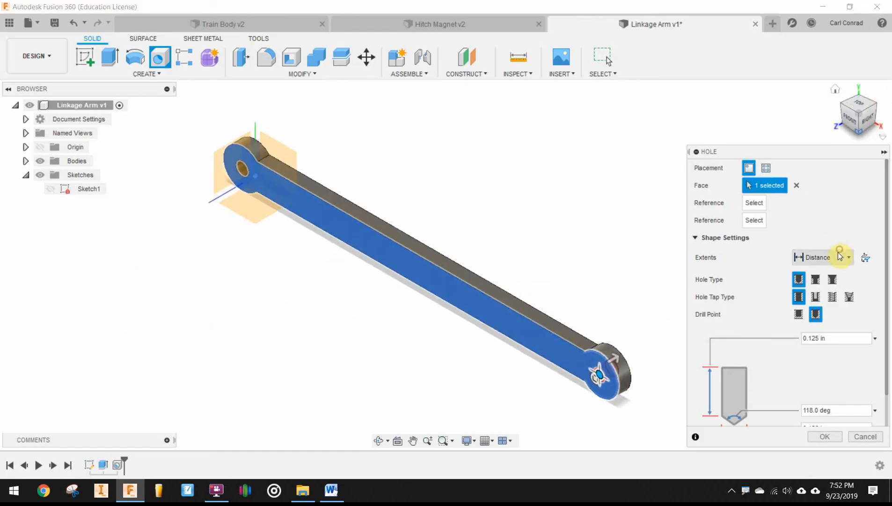
{"action": "left_click", "coordinate": [823, 257]}
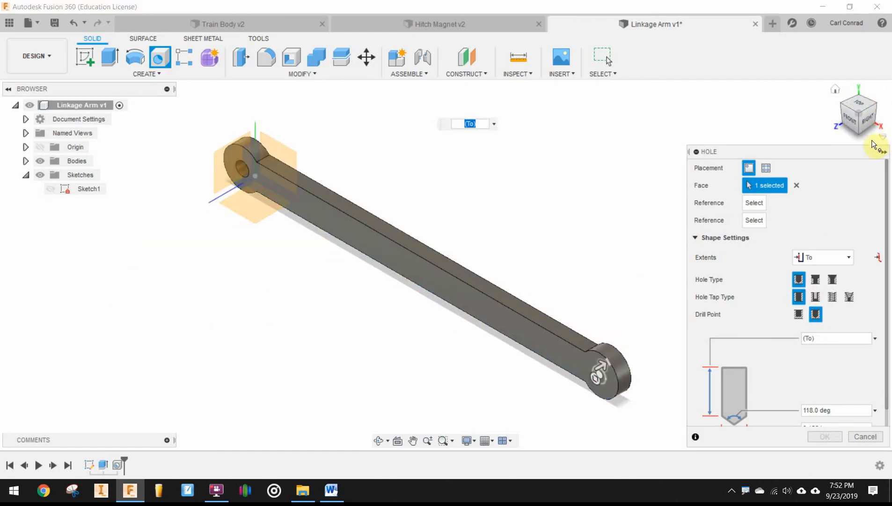